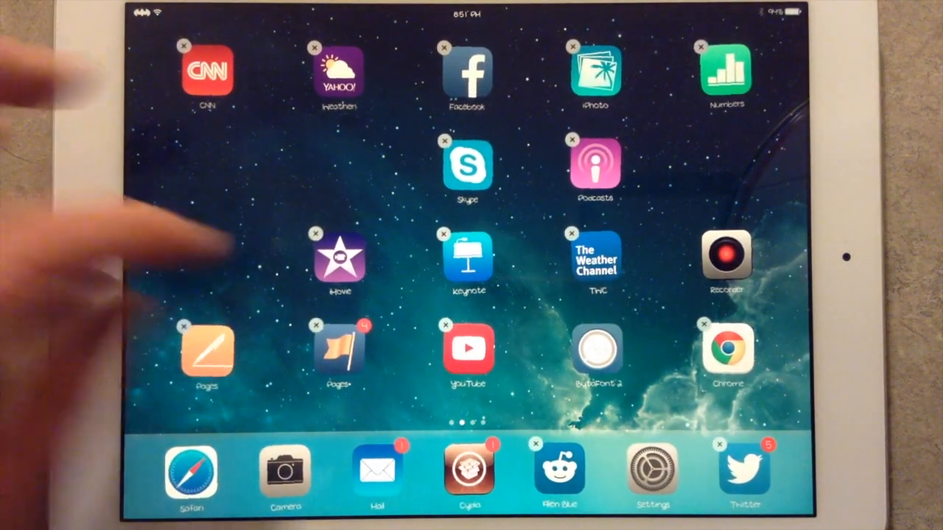
# Place iMovie under CNN, Pages+ above Pages, Podcasts under Numbers, then end editing
pyautogui.moveTo(340, 261); pyautogui.dragTo(208, 162)
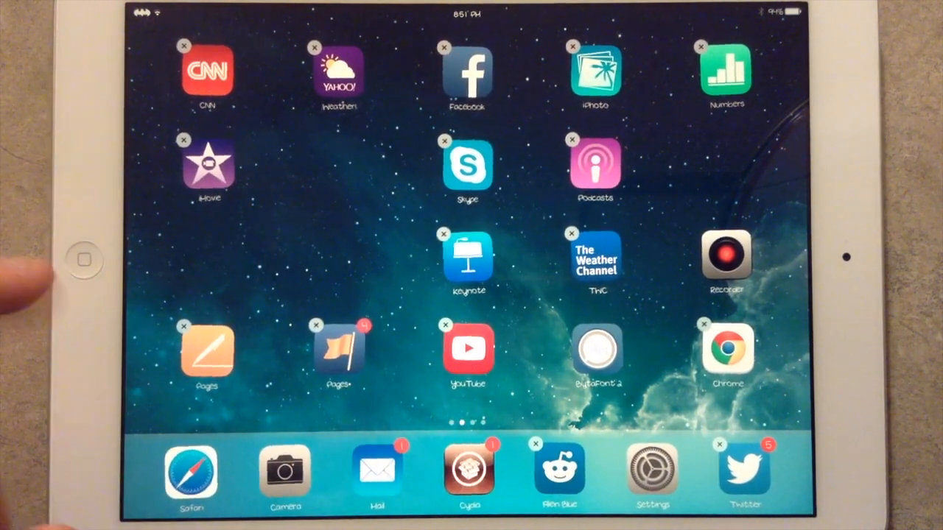
pyautogui.moveTo(338, 346); pyautogui.dragTo(206, 251)
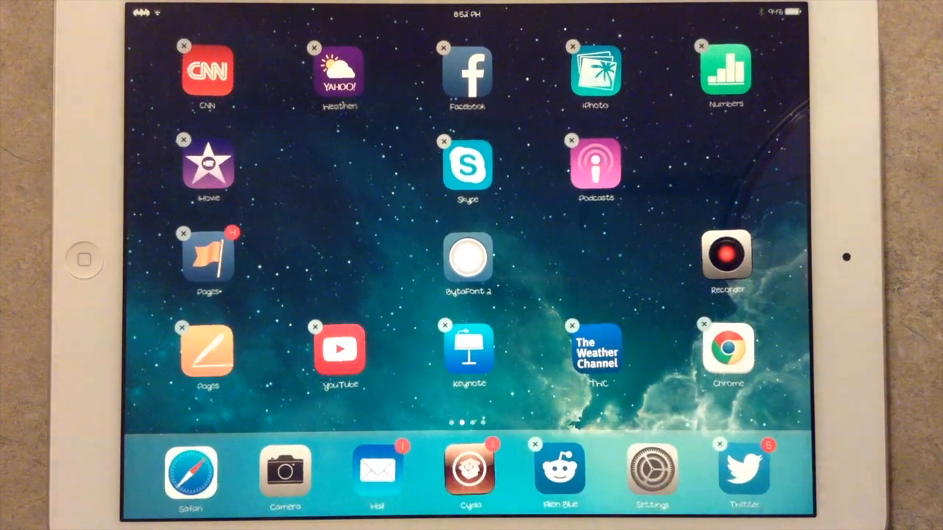
pyautogui.moveTo(595, 164); pyautogui.dragTo(726, 163)
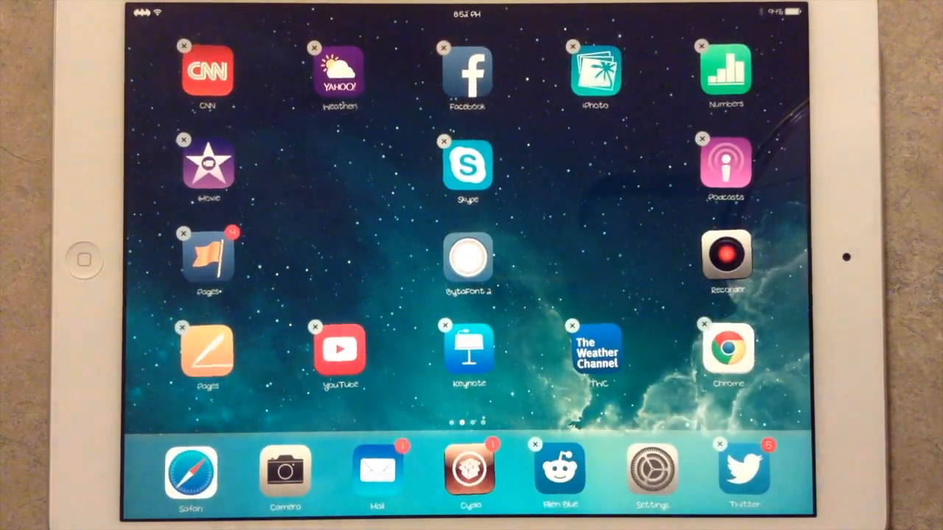
pyautogui.click(84, 260)
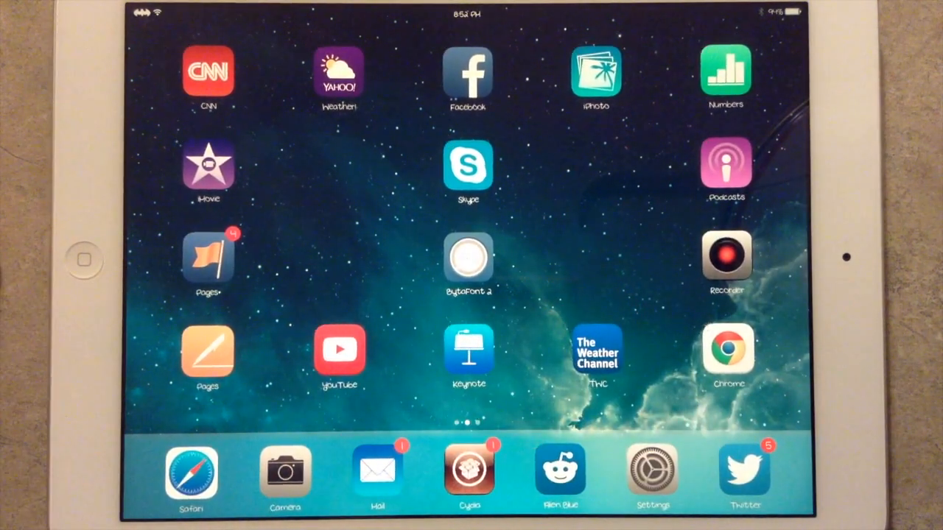